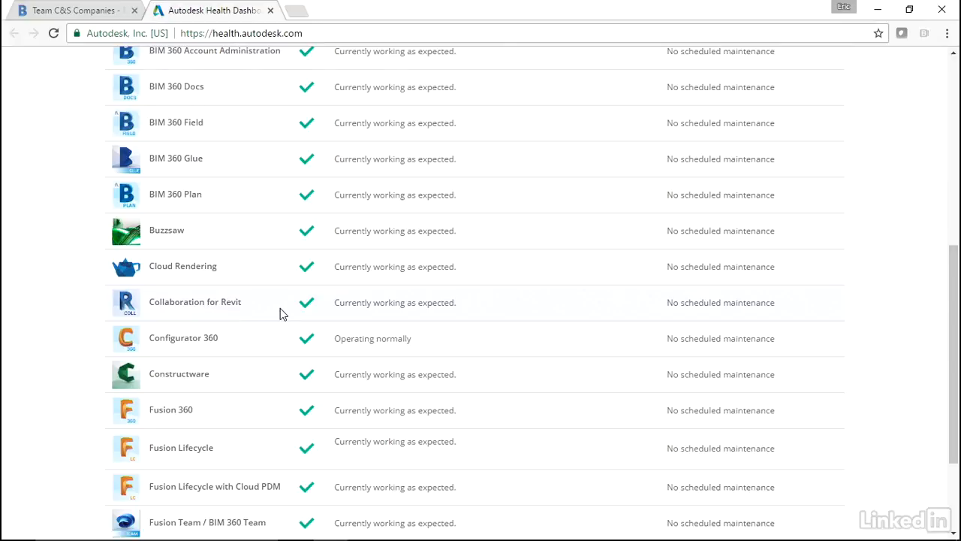
pyautogui.moveTo(430, 306)
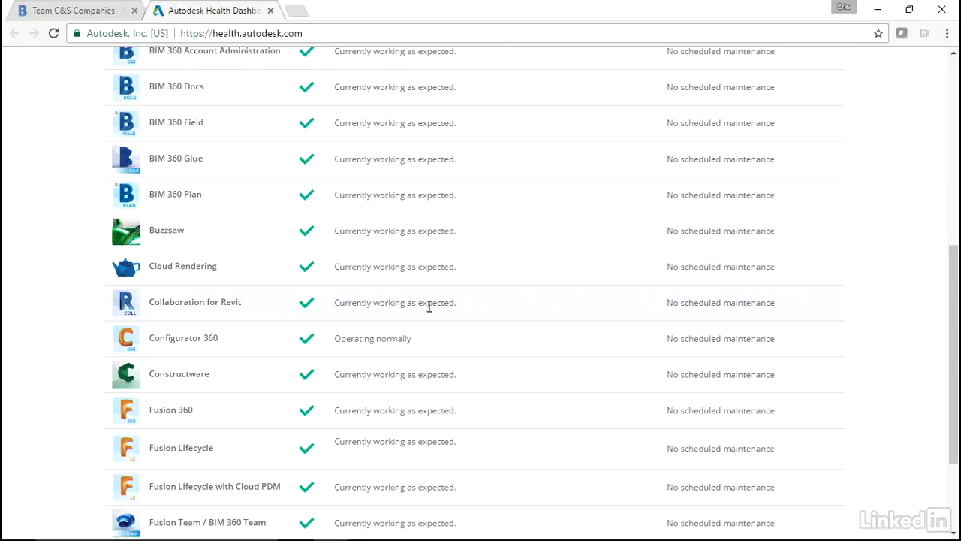
pyautogui.scroll(3)
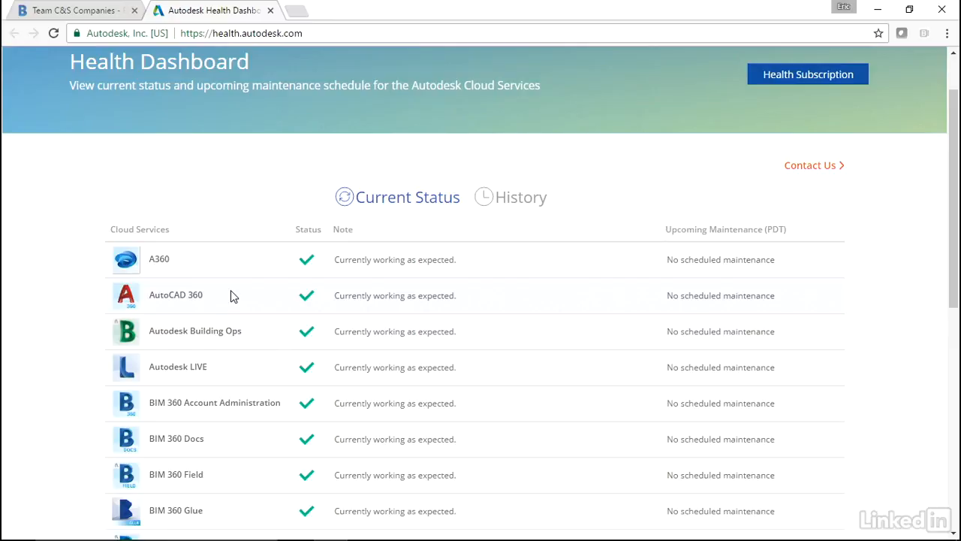
pyautogui.scroll(-3)
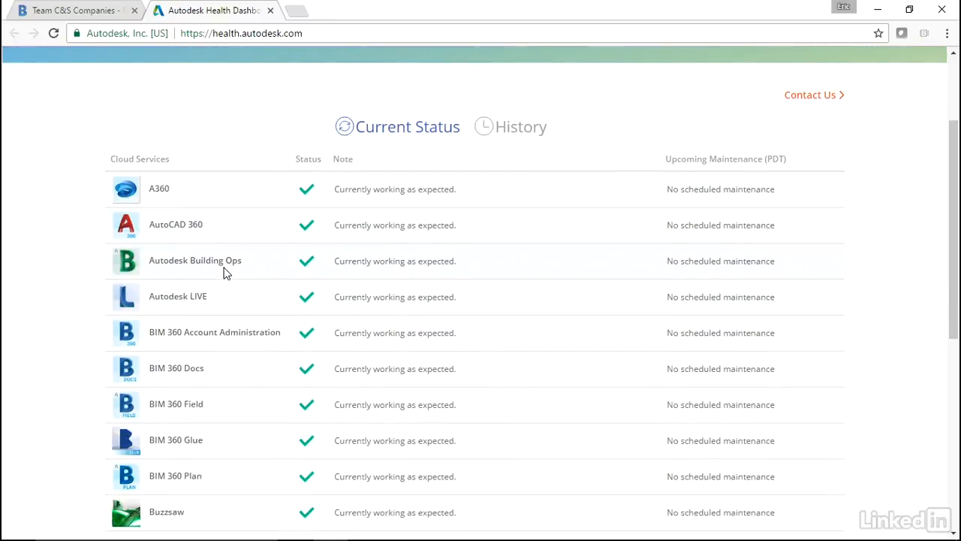
pyautogui.scroll(-3)
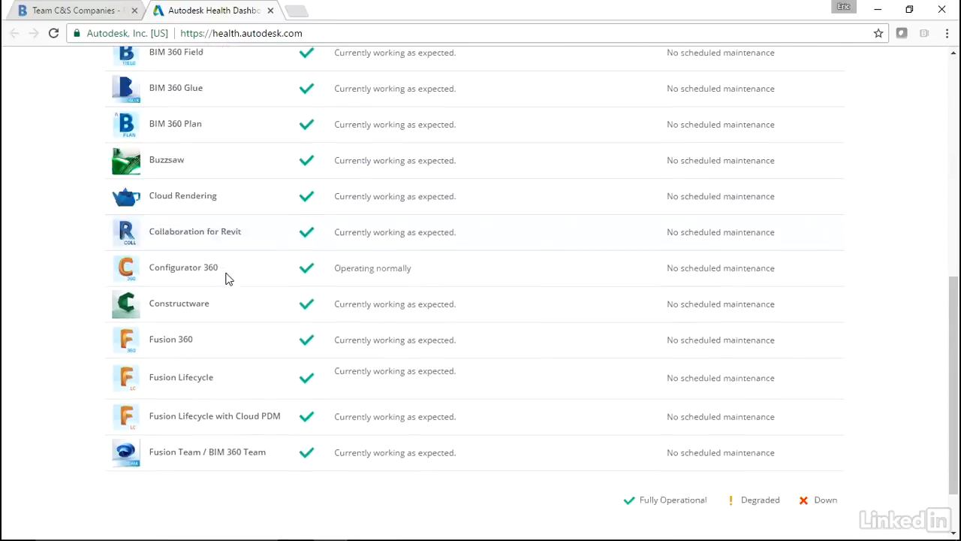
pyautogui.scroll(3)
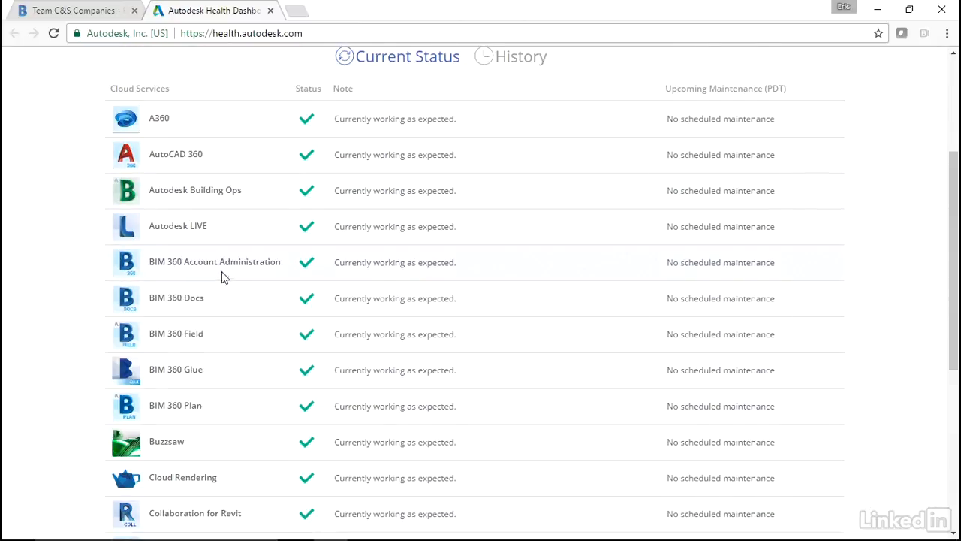
pyautogui.moveTo(194, 122)
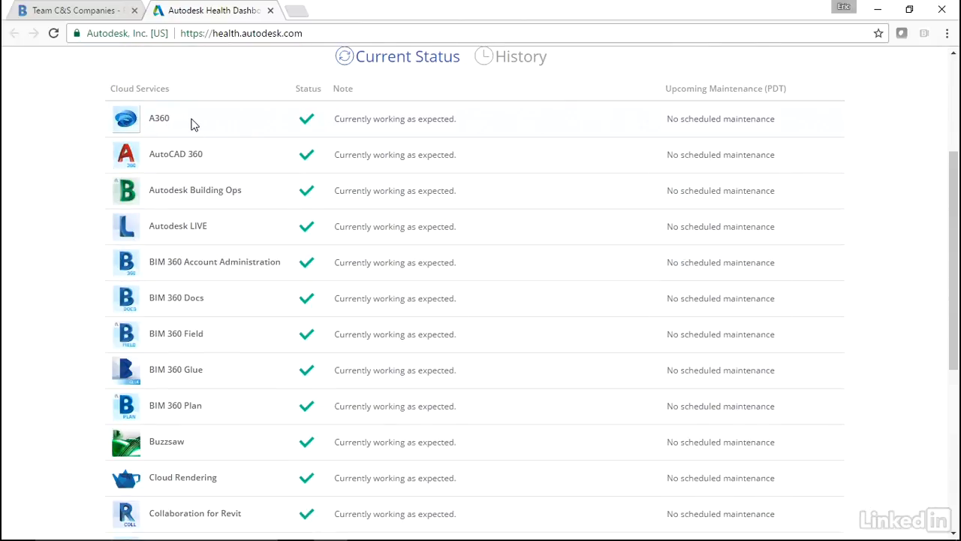
pyautogui.moveTo(213, 157)
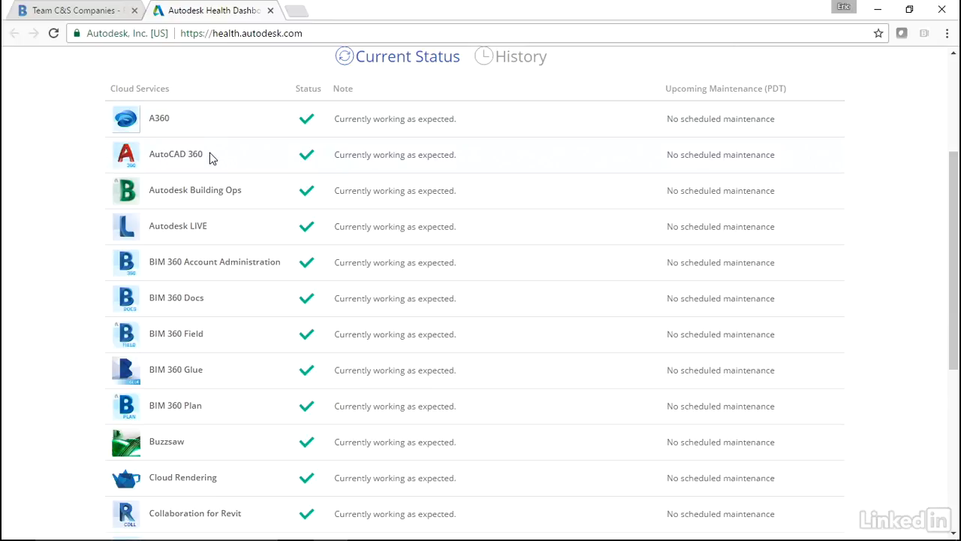
pyautogui.moveTo(253, 203)
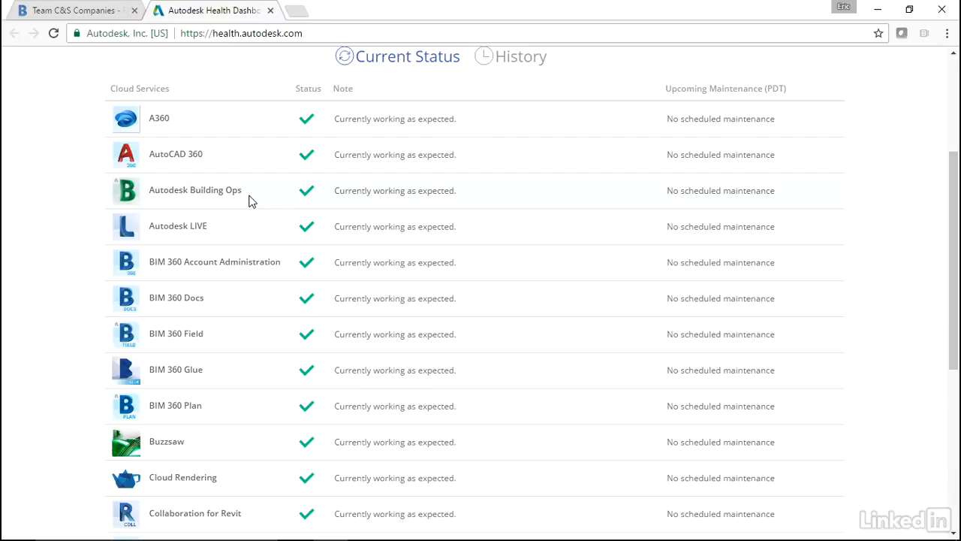
pyautogui.moveTo(219, 231)
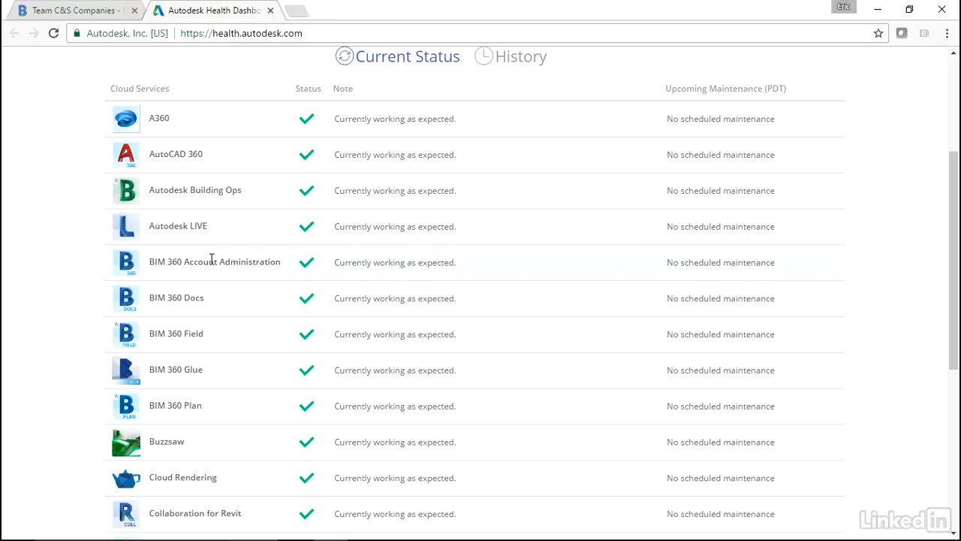
pyautogui.scroll(-3)
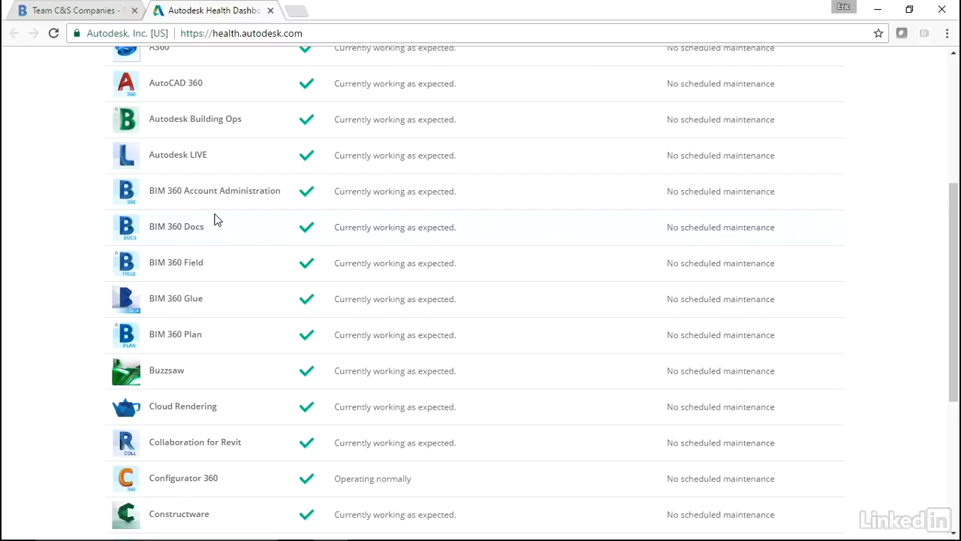
pyautogui.scroll(-3)
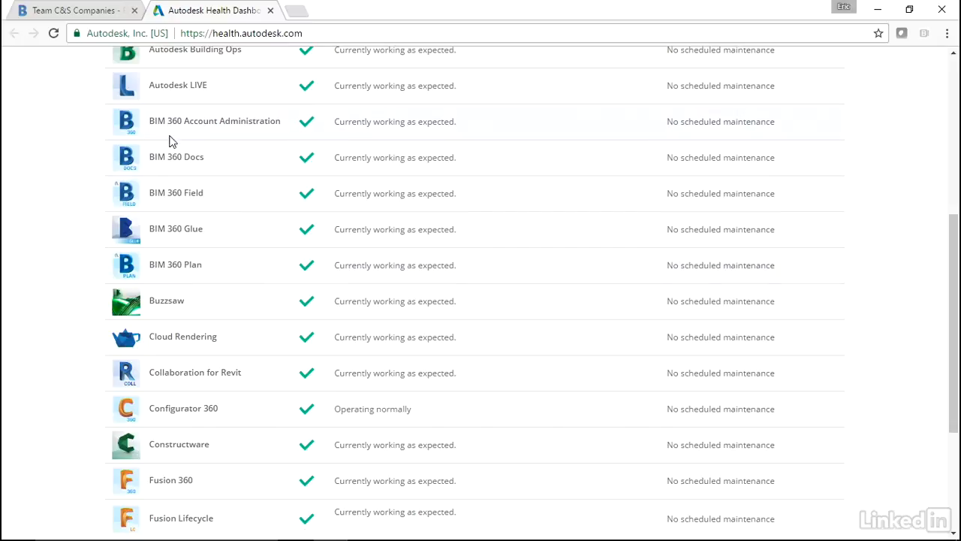
pyautogui.scroll(-3)
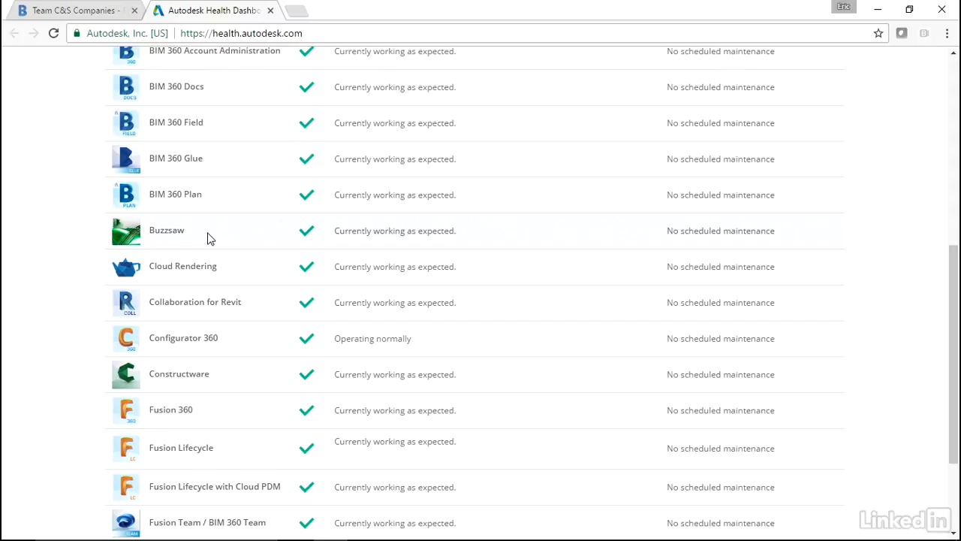
pyautogui.moveTo(183, 271)
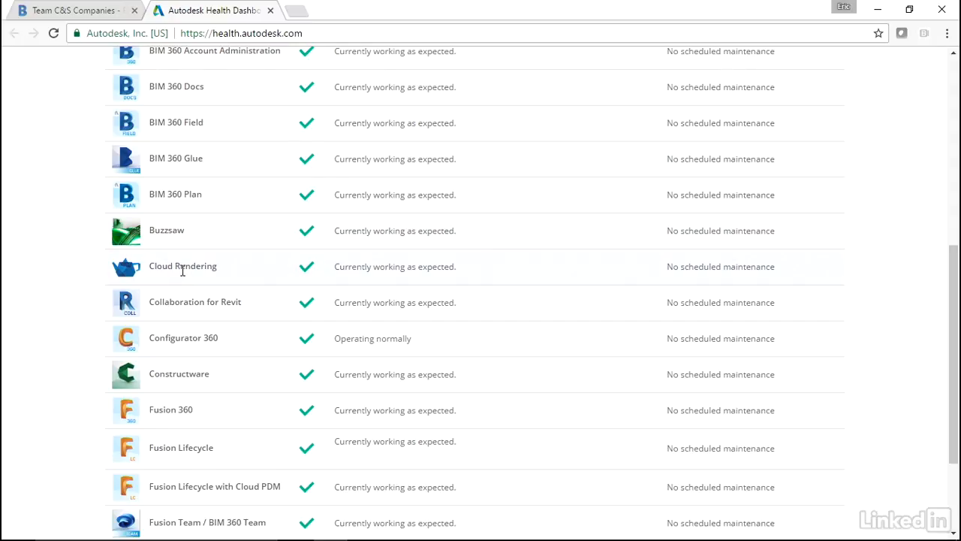
pyautogui.moveTo(210, 269)
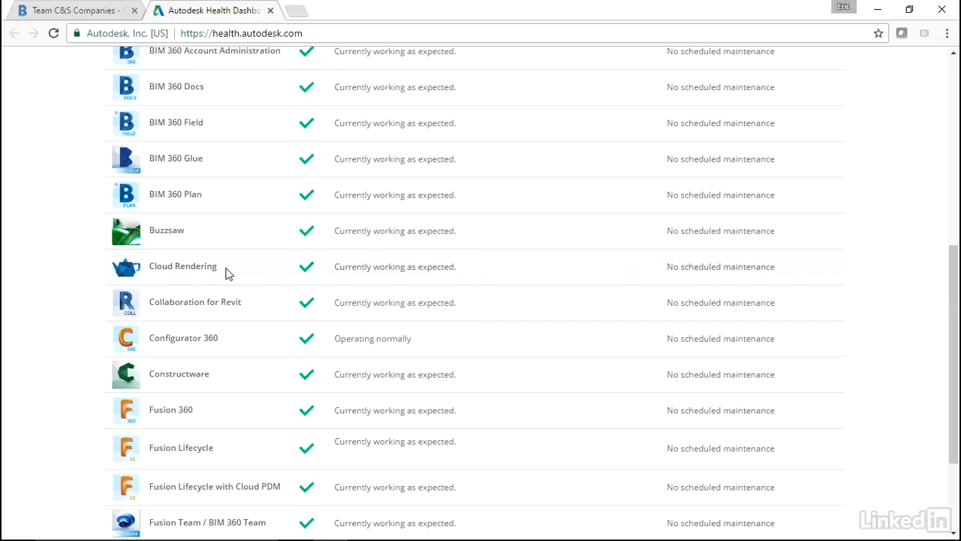
pyautogui.moveTo(252, 308)
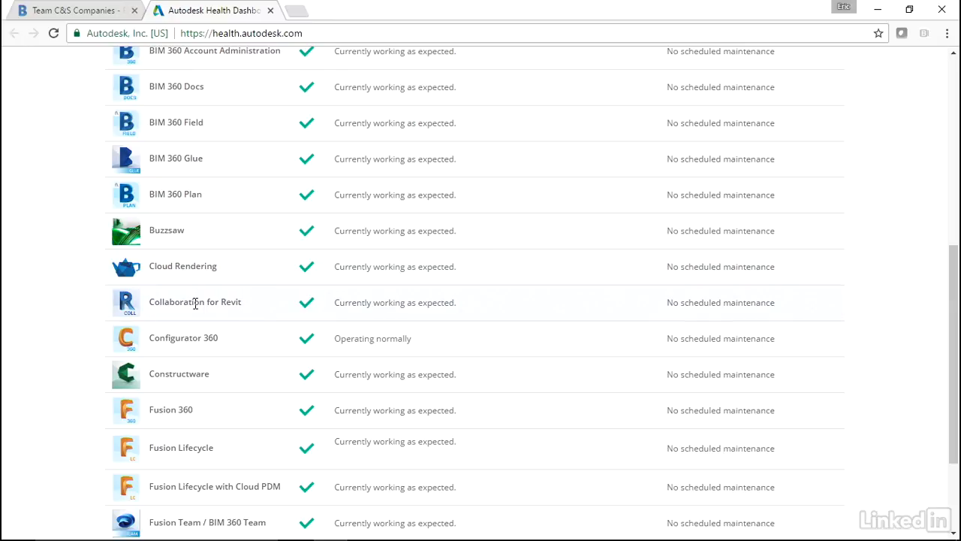
pyautogui.scroll(-3)
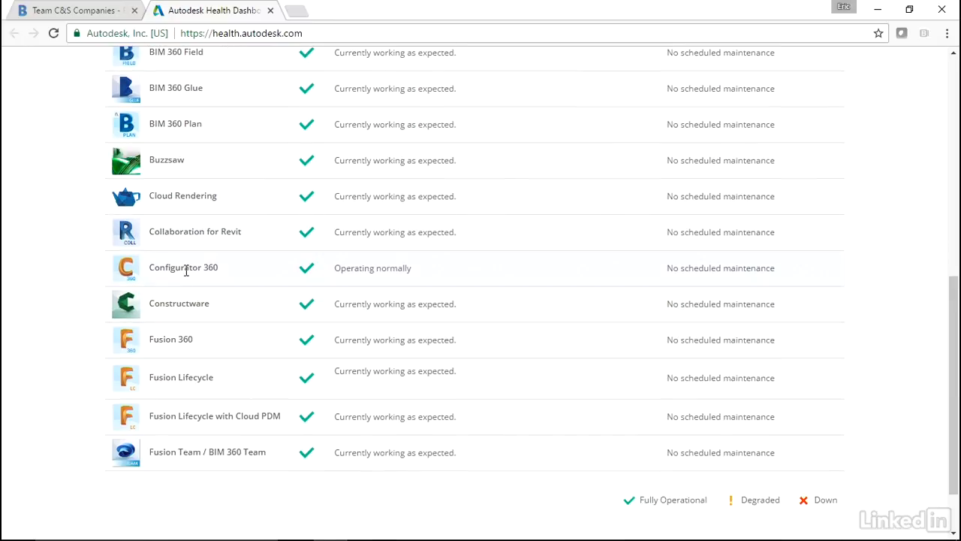
pyautogui.scroll(-3)
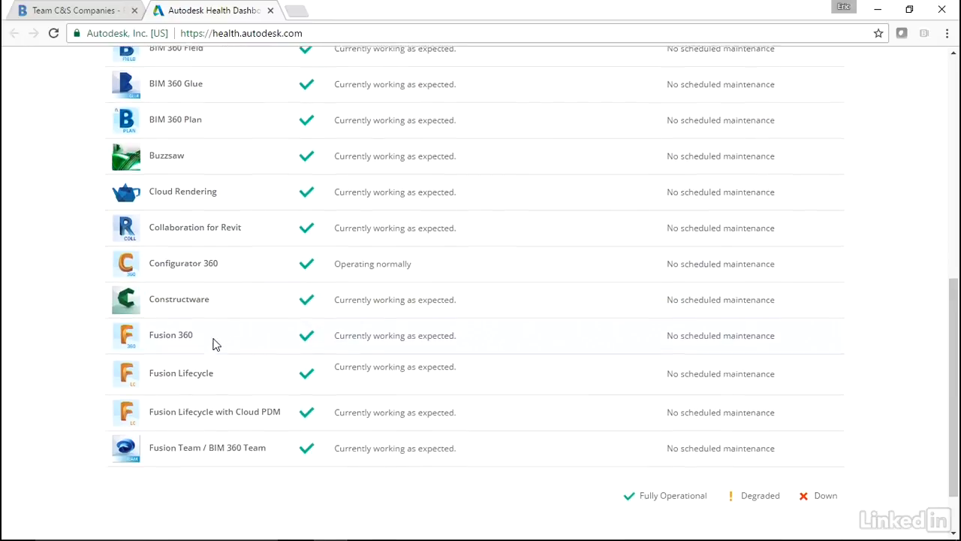
pyautogui.scroll(-3)
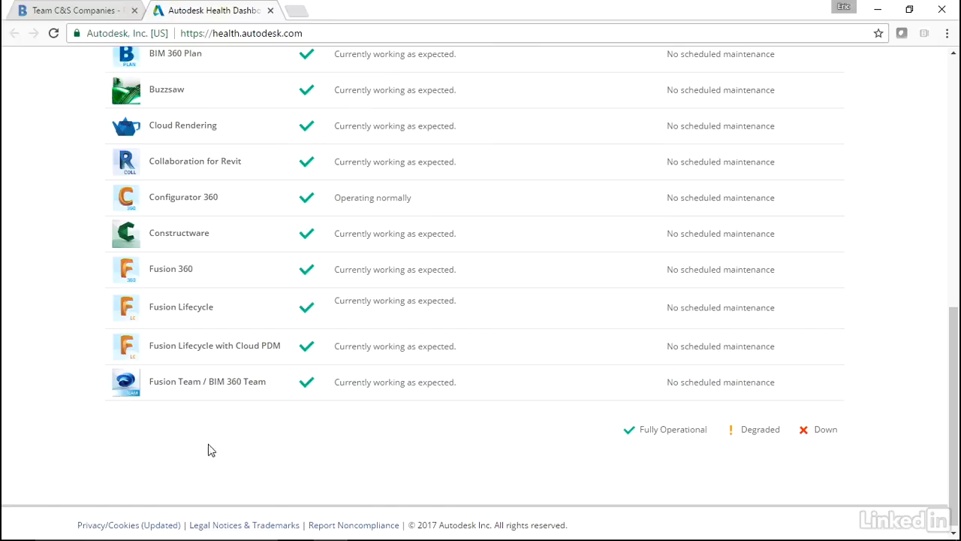
pyautogui.moveTo(520, 463)
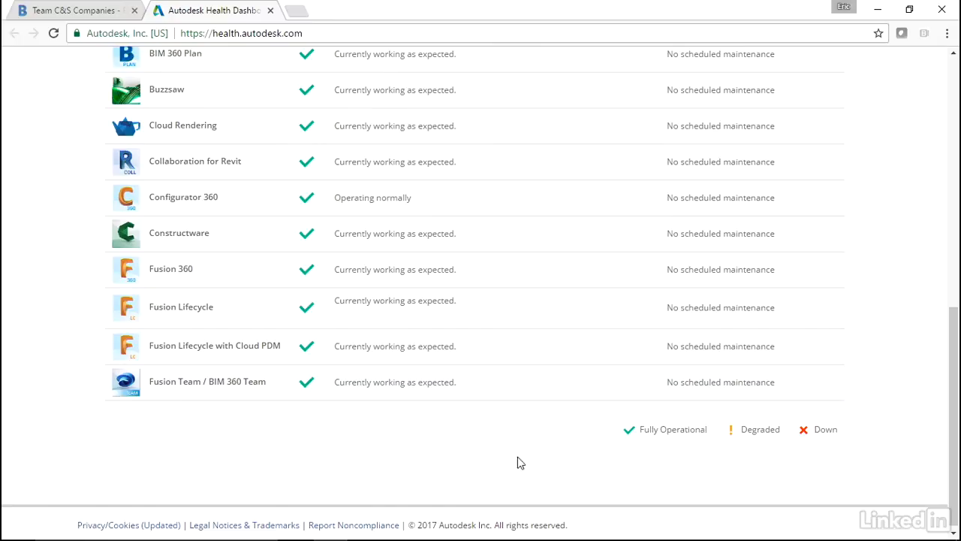
pyautogui.moveTo(643, 442)
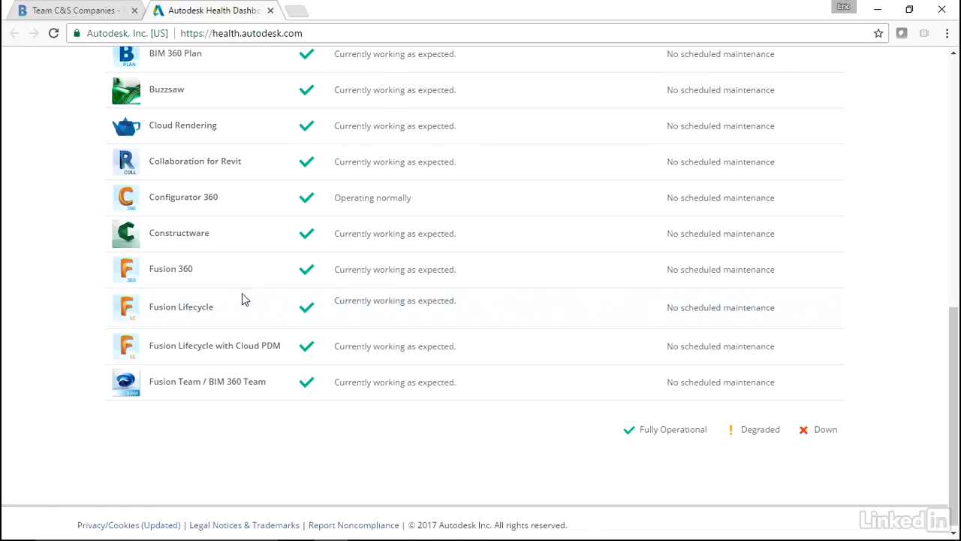
pyautogui.scroll(3)
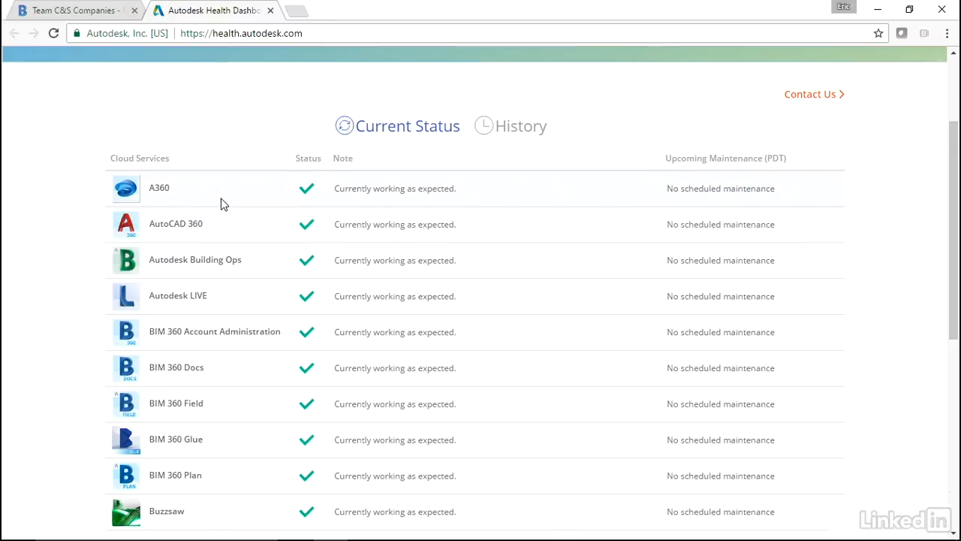
pyautogui.scroll(-3)
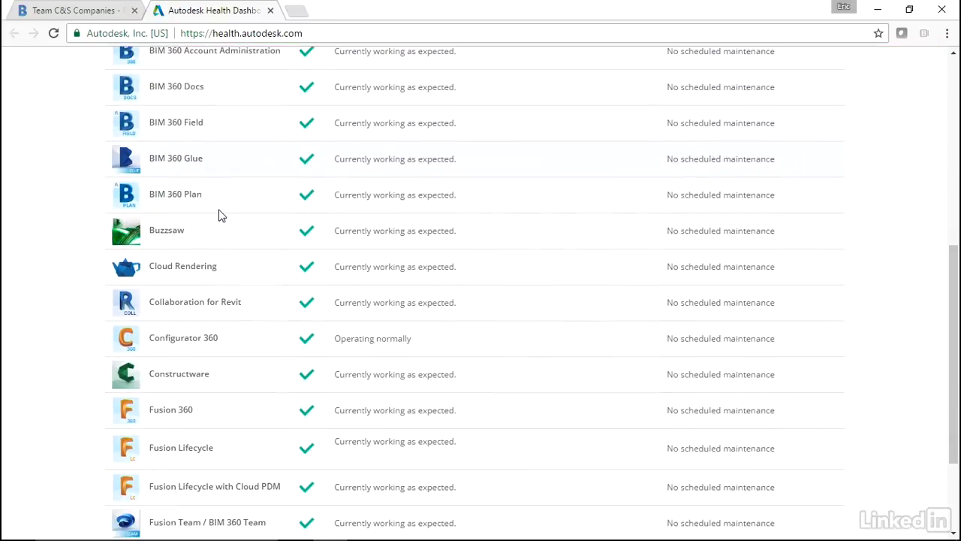
pyautogui.scroll(-3)
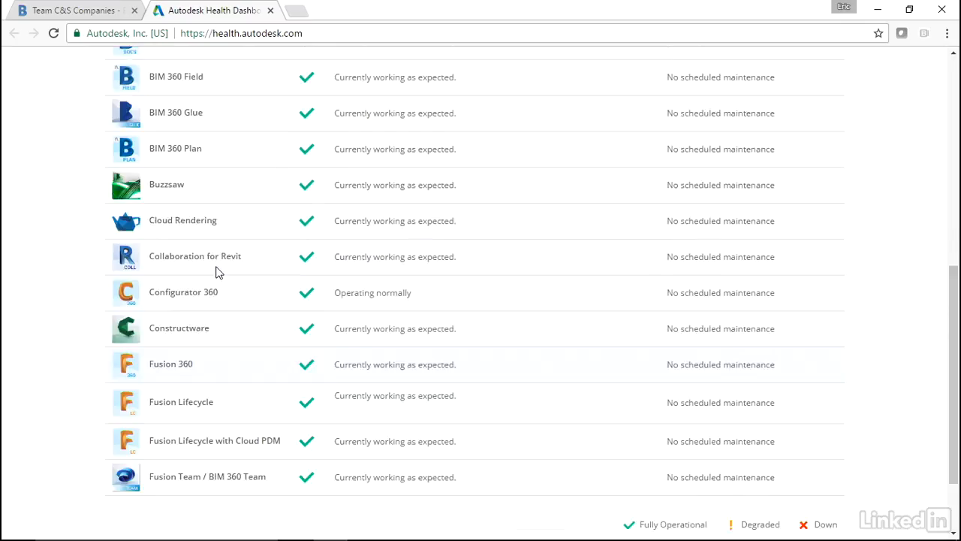
pyautogui.scroll(3)
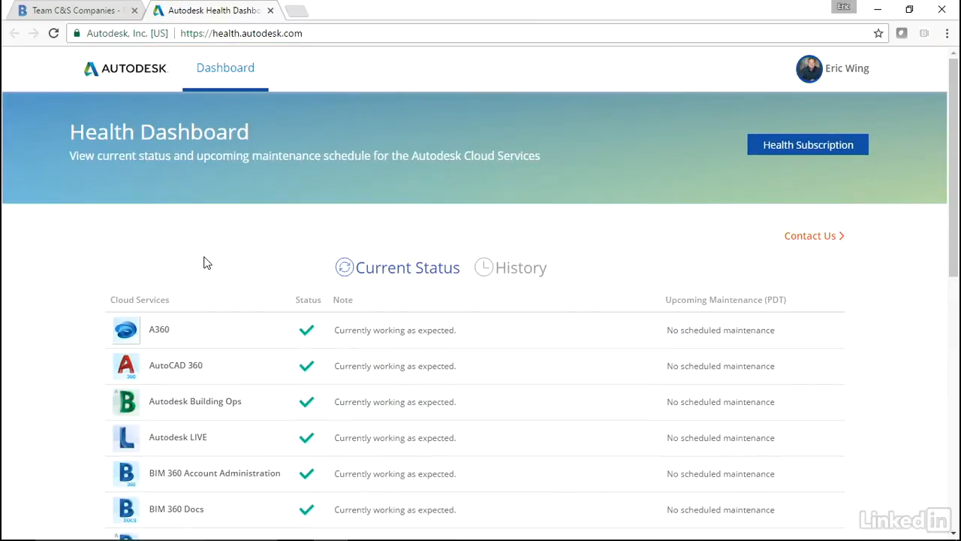